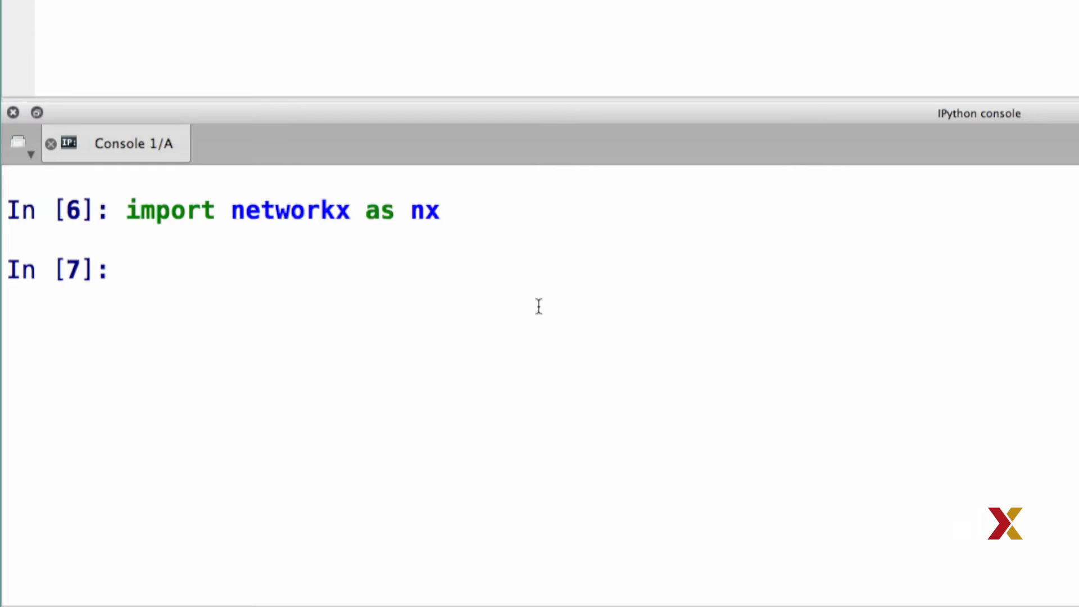
{"action": "type", "text": "nx."}
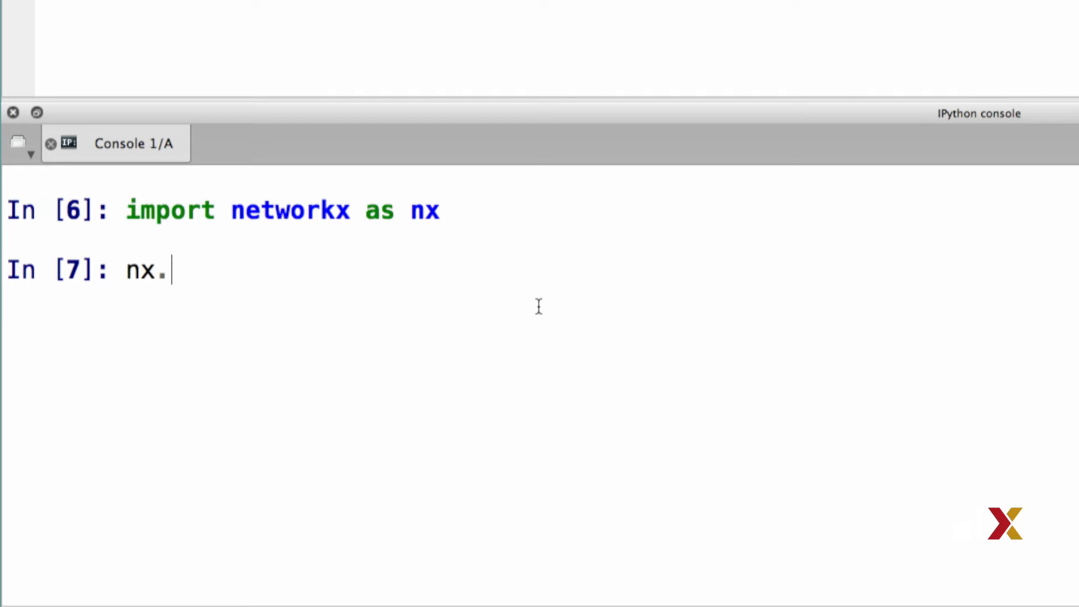
{"action": "type", "text": "Graph("}
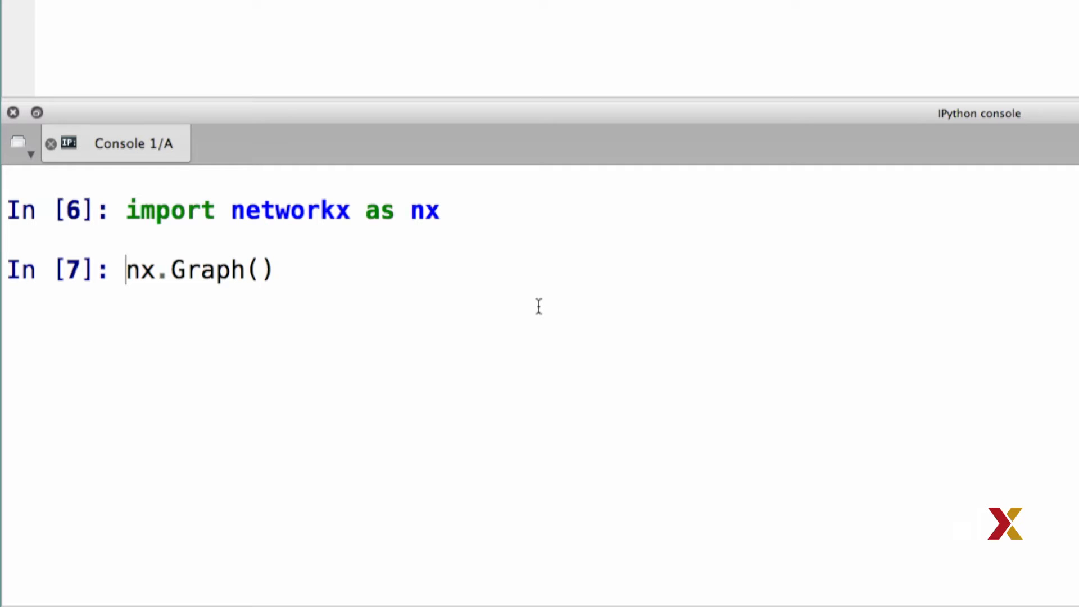
{"action": "type", "text": "G ="}
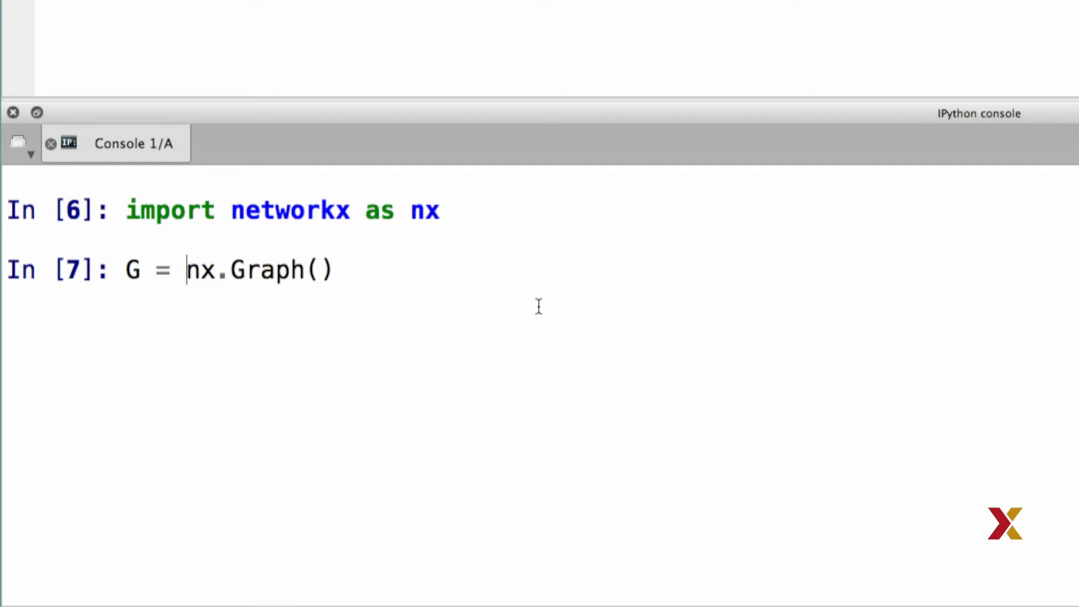